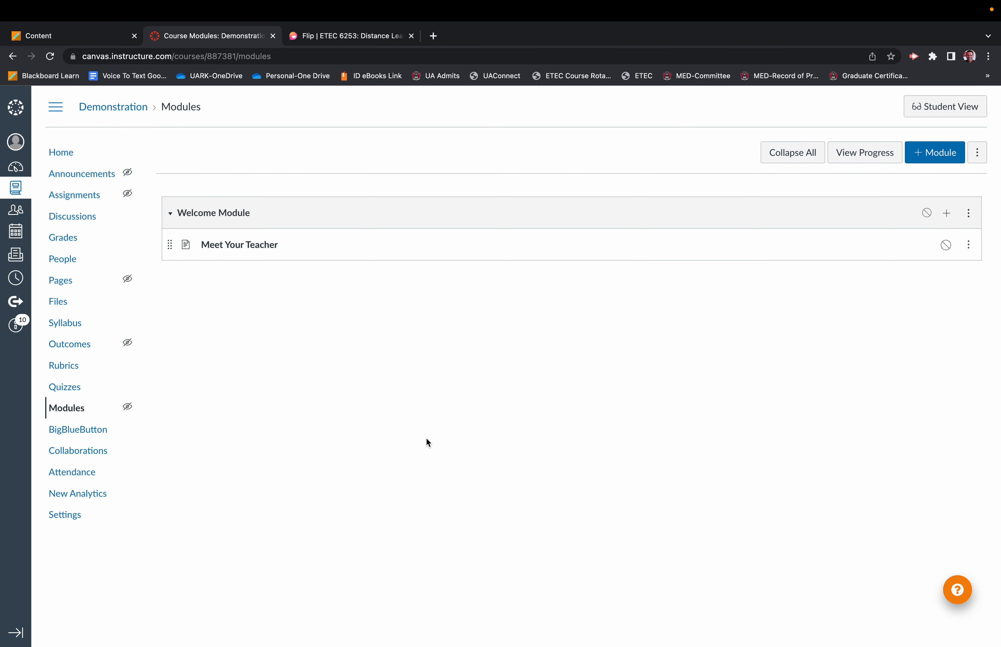
{"action": "mouse_move", "coordinate": [421, 447]}
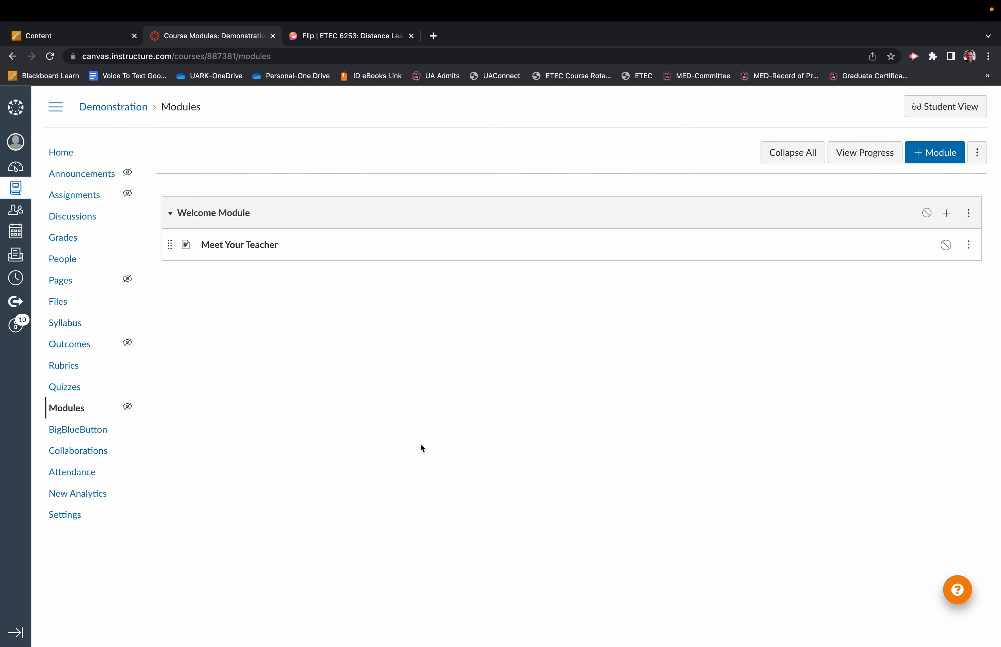
{"action": "mouse_move", "coordinate": [415, 443]}
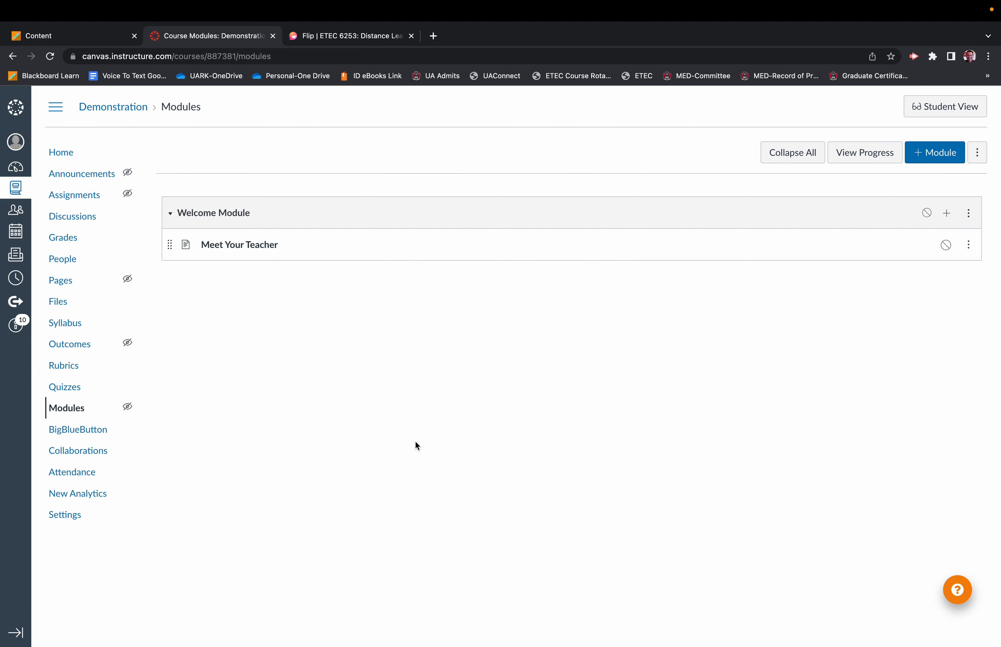
{"action": "mouse_move", "coordinate": [495, 358]}
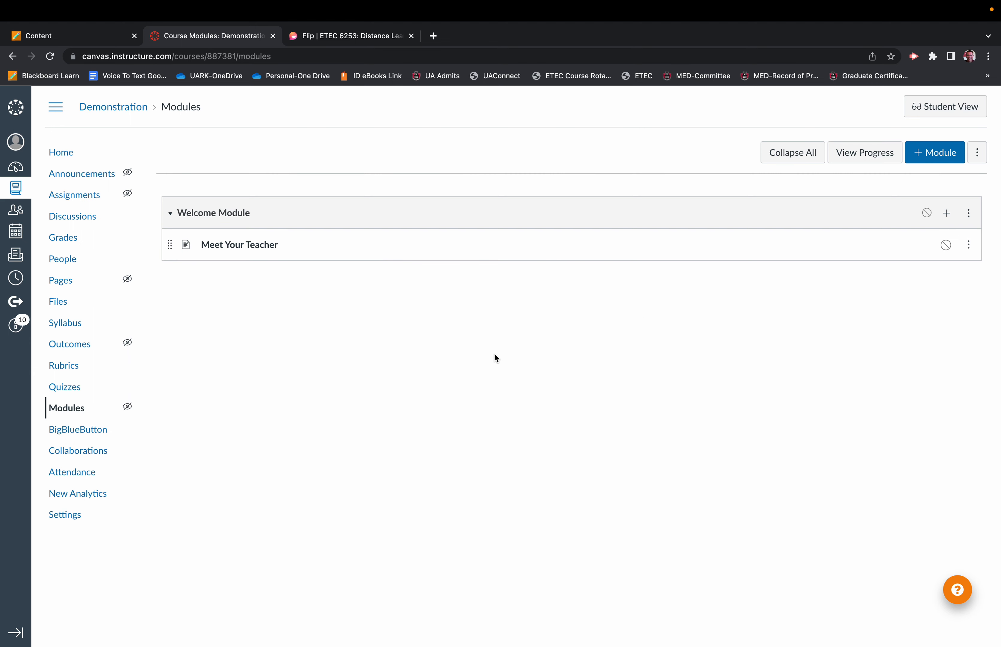
{"action": "mouse_move", "coordinate": [730, 338]}
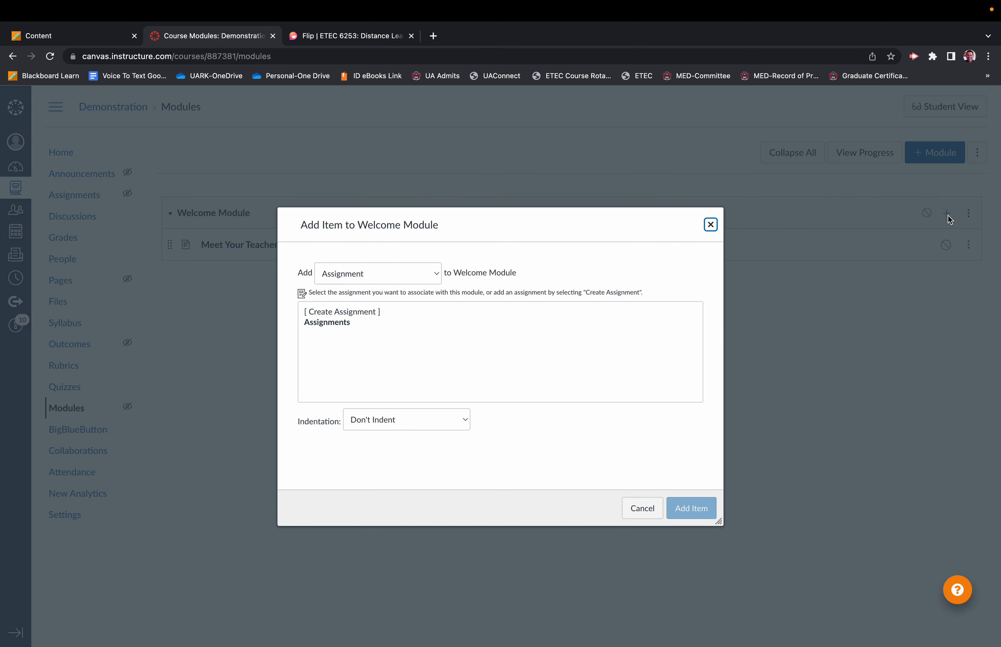
Choose Discussion as the new module item type and start a brand-new topic
{"action": "left_click", "coordinate": [377, 273]}
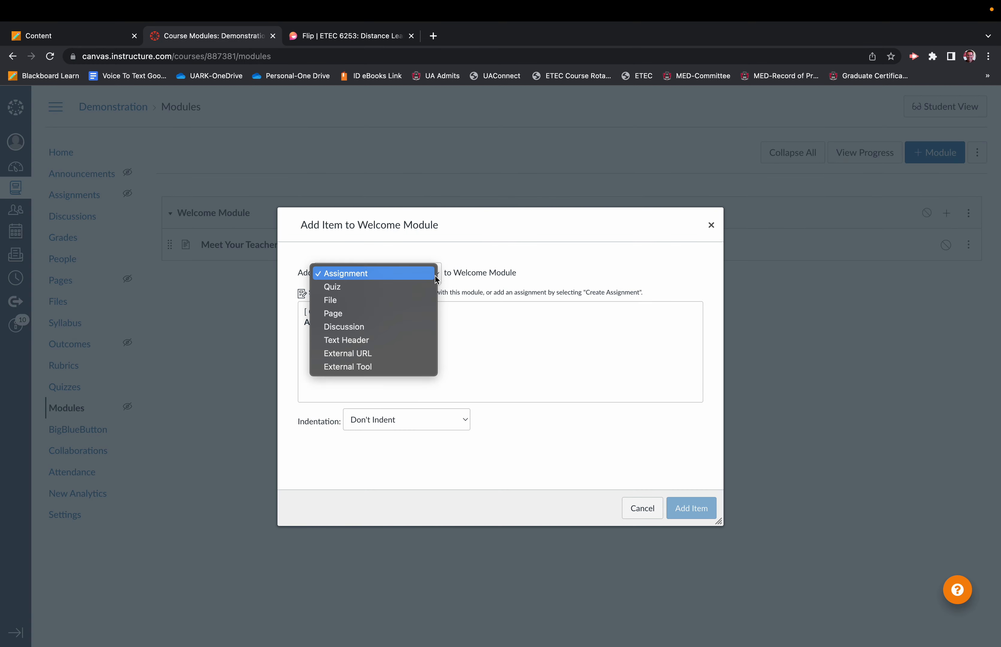
{"action": "left_click", "coordinate": [343, 326]}
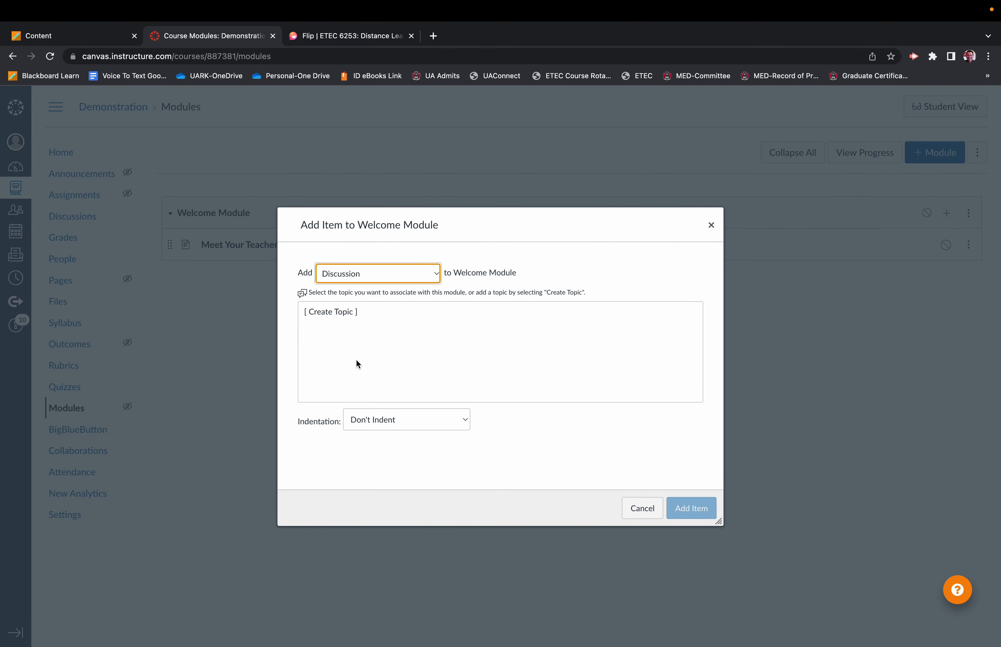
{"action": "left_click", "coordinate": [331, 311]}
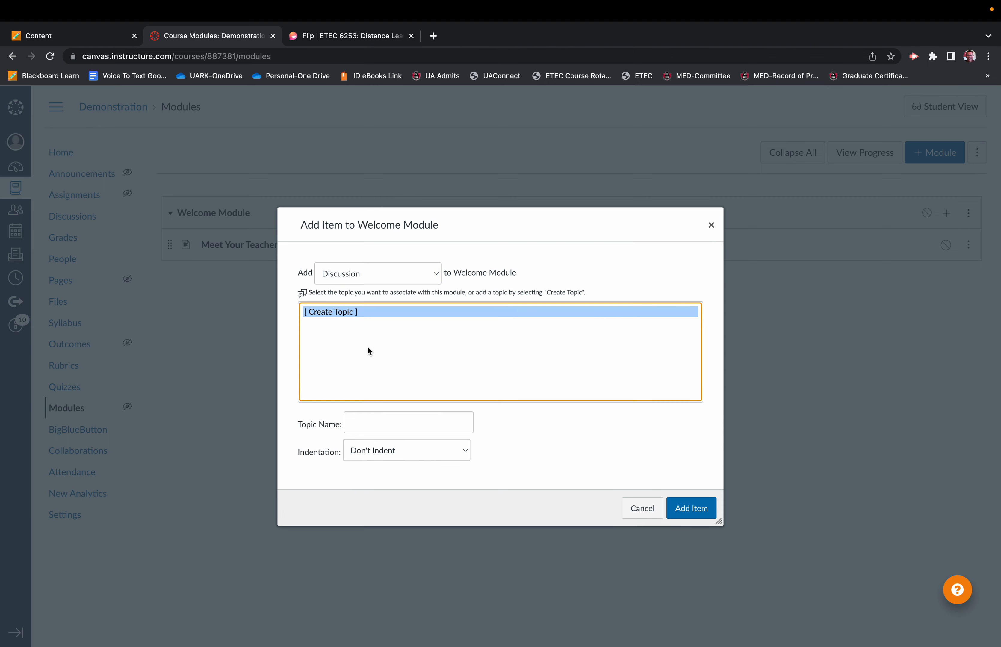
Name the topic 'Meet Your Classmates' and add it to the Welcome Module
{"action": "left_click", "coordinate": [408, 422]}
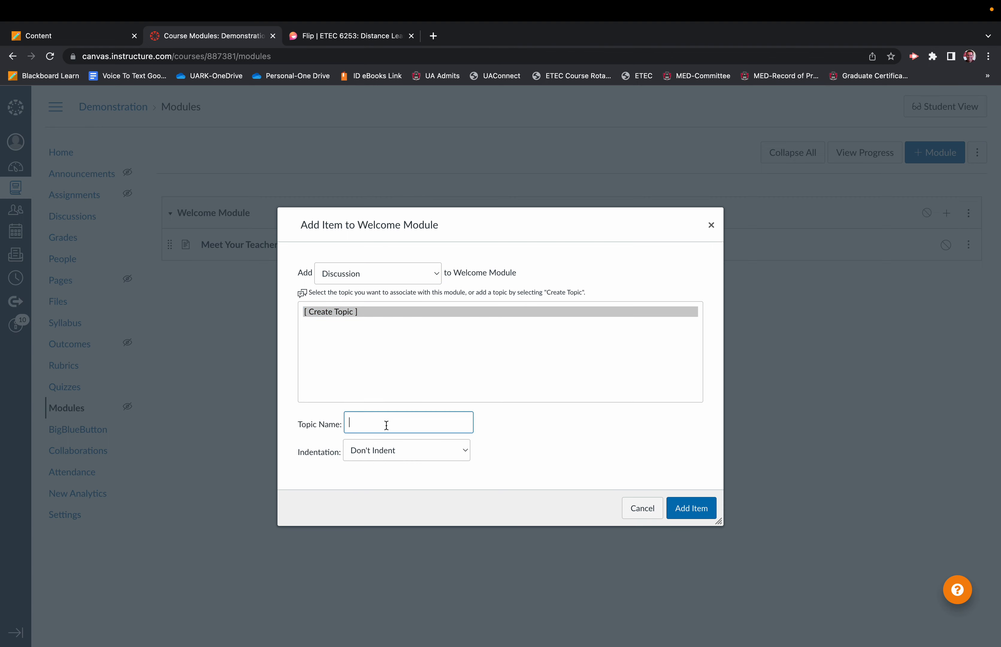
{"action": "type", "text": "Meet o"}
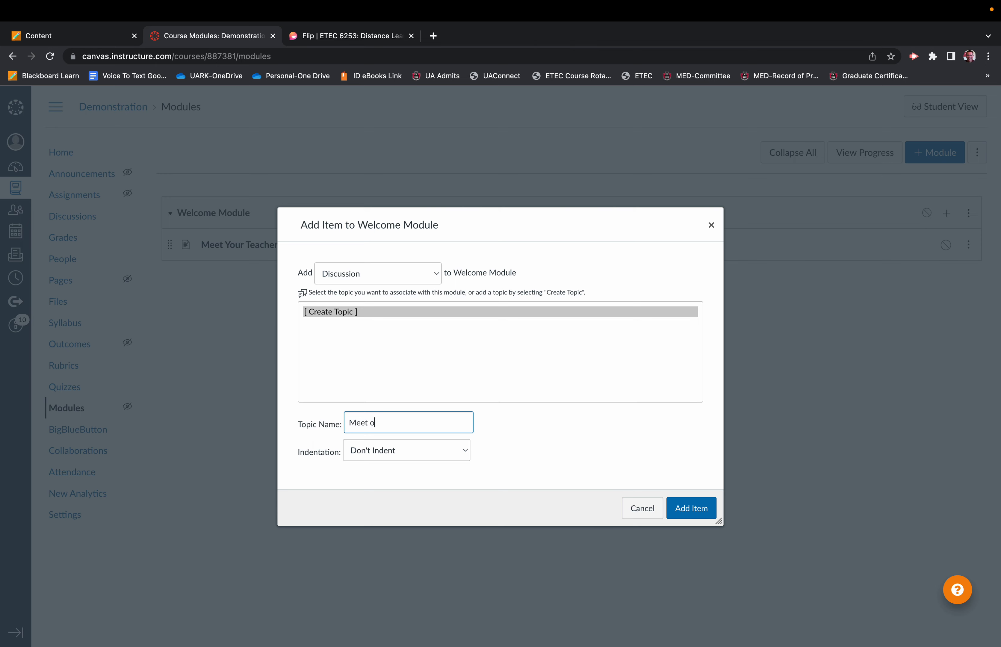
{"action": "type", "text": "Your Cla"}
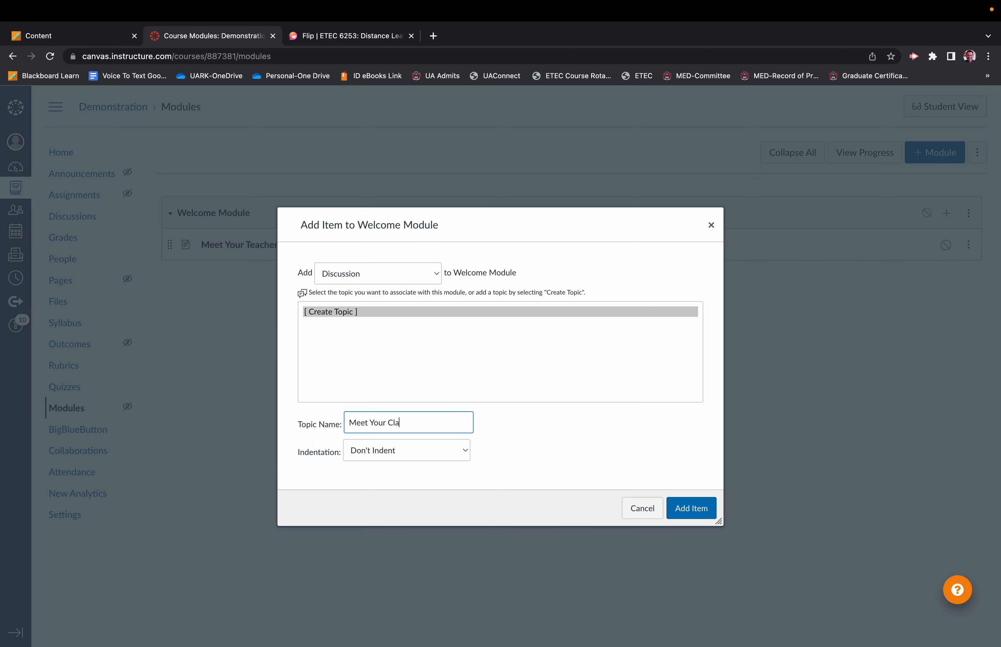
{"action": "type", "text": "ssmates"}
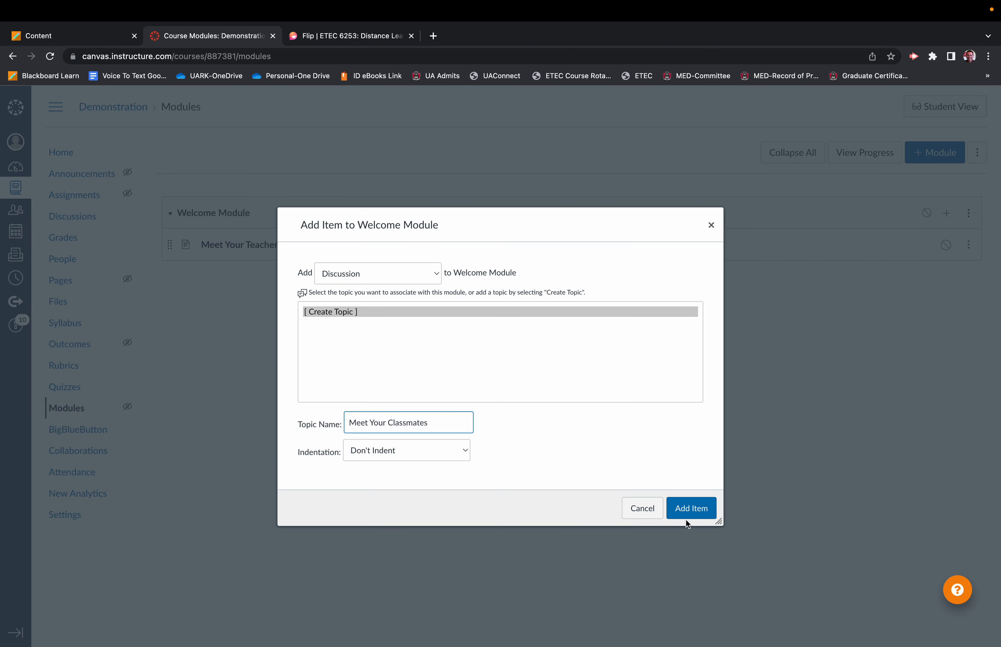
{"action": "left_click", "coordinate": [690, 508]}
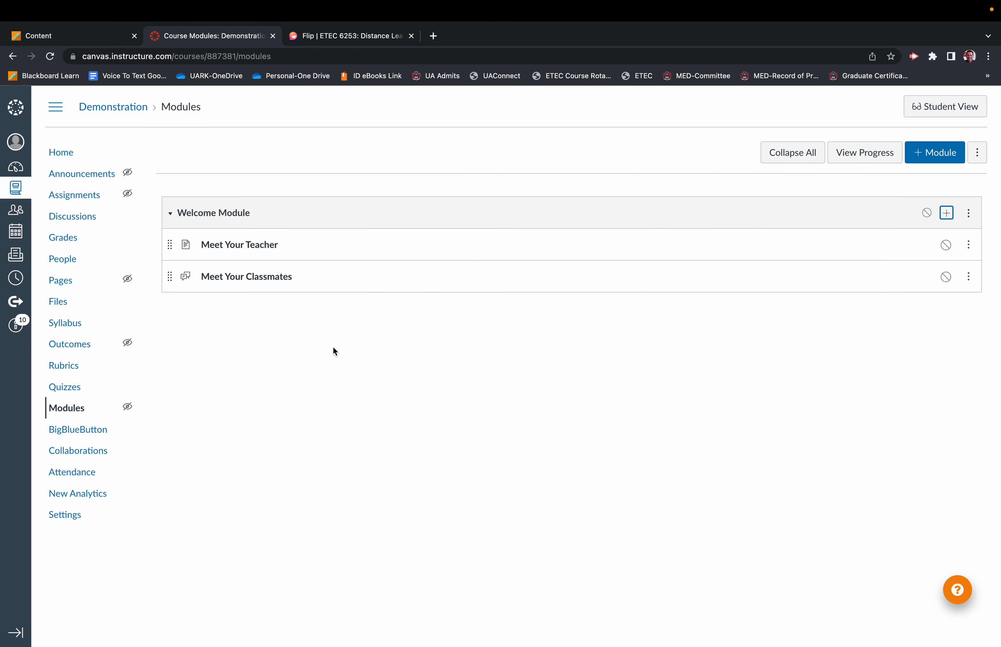
Edit the Meet Your Classmates discussion and mark it as Graded in its Options
{"action": "left_click", "coordinate": [246, 276]}
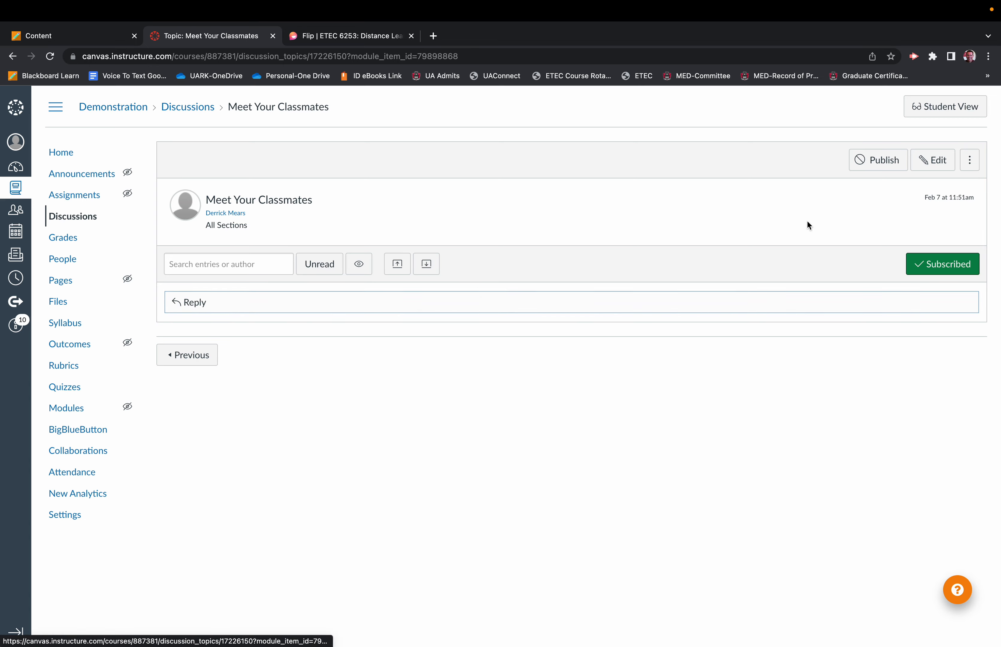
{"action": "left_click", "coordinate": [933, 159]}
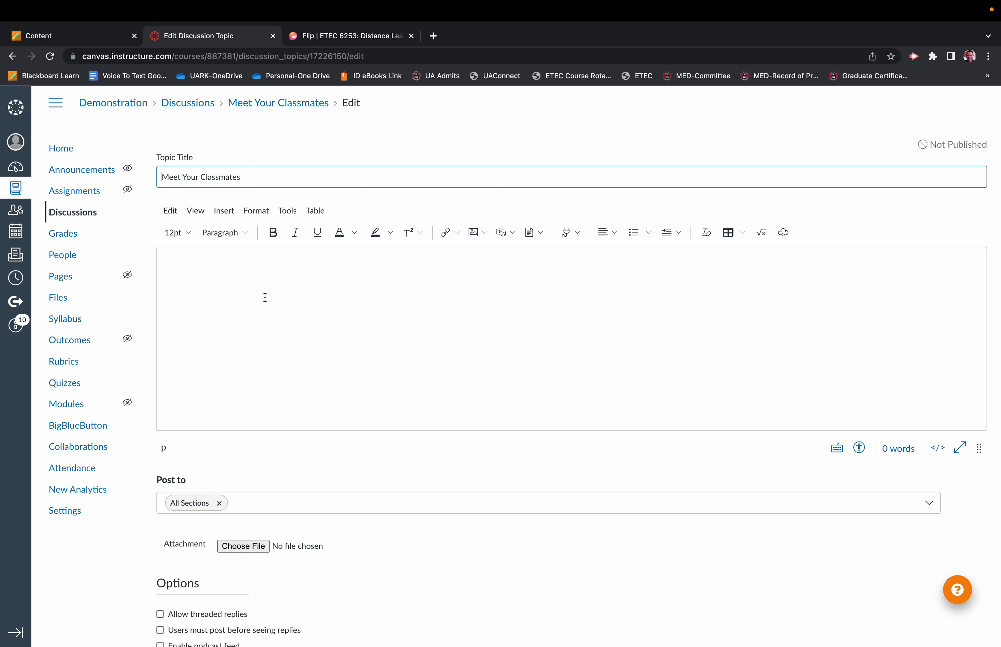
{"action": "mouse_move", "coordinate": [334, 293]}
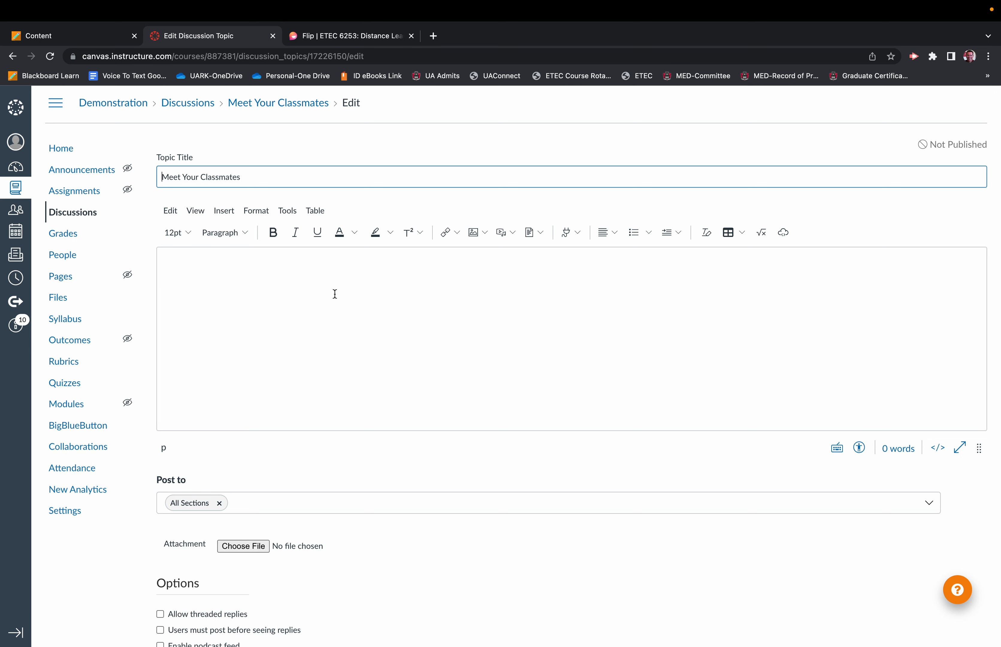
{"action": "mouse_move", "coordinate": [350, 298]}
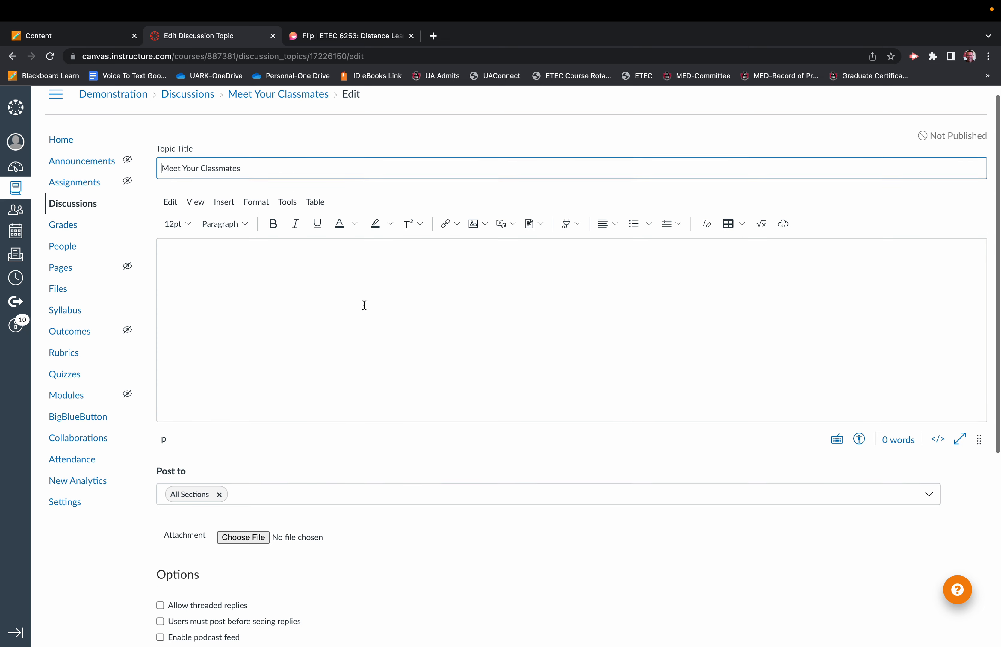
{"action": "scroll", "scroll_direction": "down", "scroll_amount": 3}
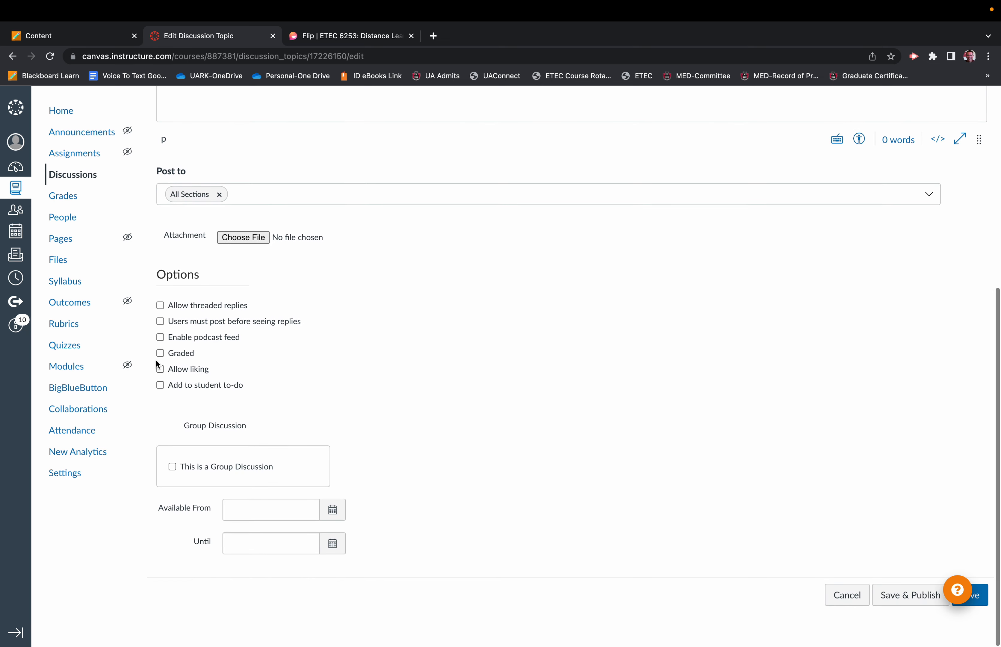
{"action": "left_click", "coordinate": [160, 353]}
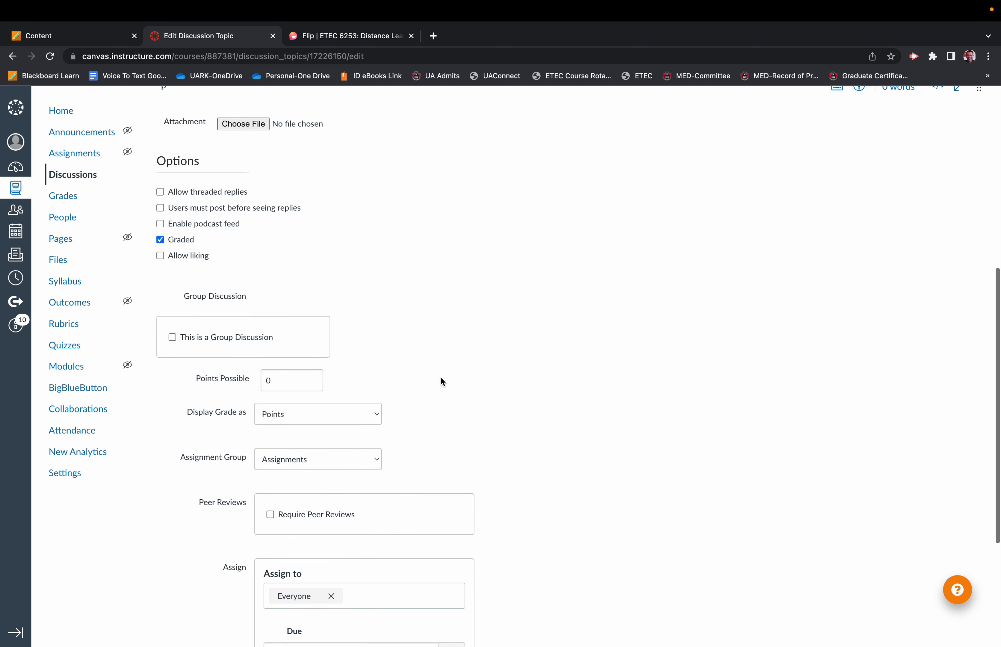
{"action": "scroll", "scroll_direction": "down", "scroll_amount": 3}
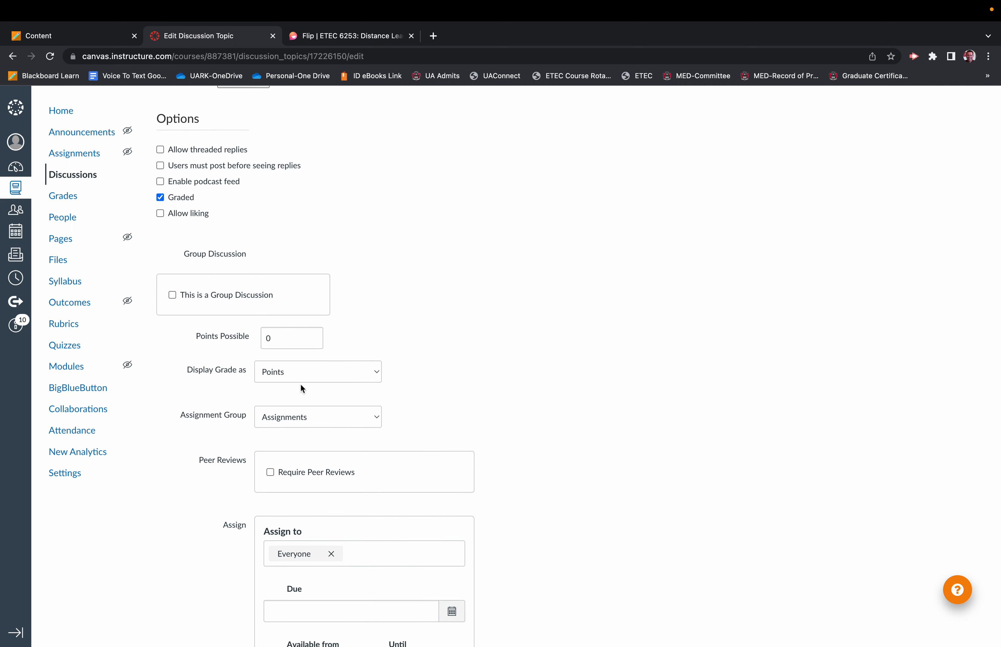
{"action": "scroll", "scroll_direction": "down", "scroll_amount": 3}
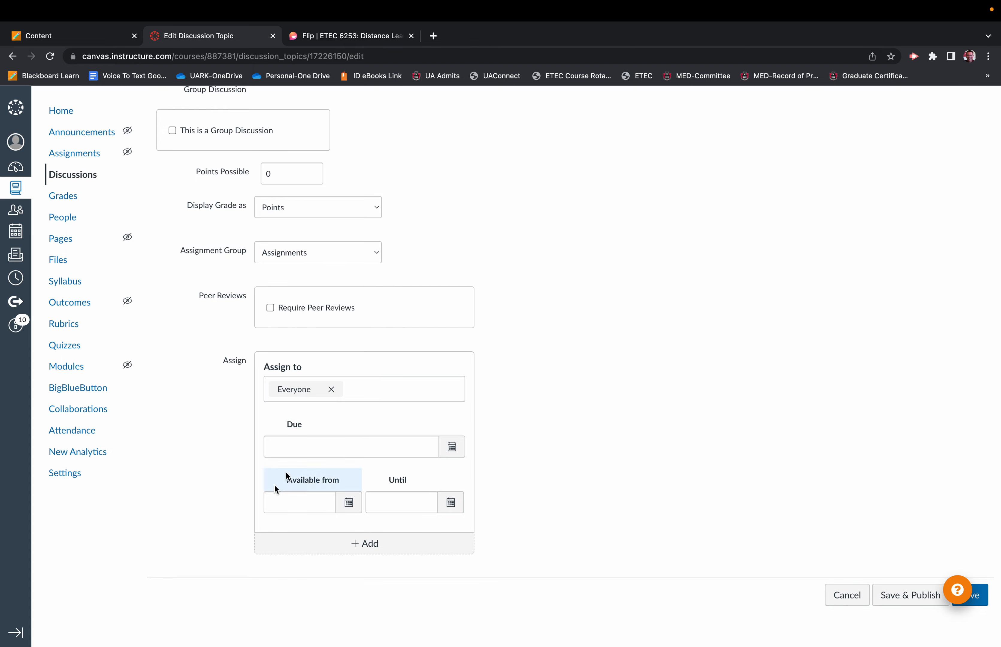
{"action": "scroll", "scroll_direction": "up", "scroll_amount": 3}
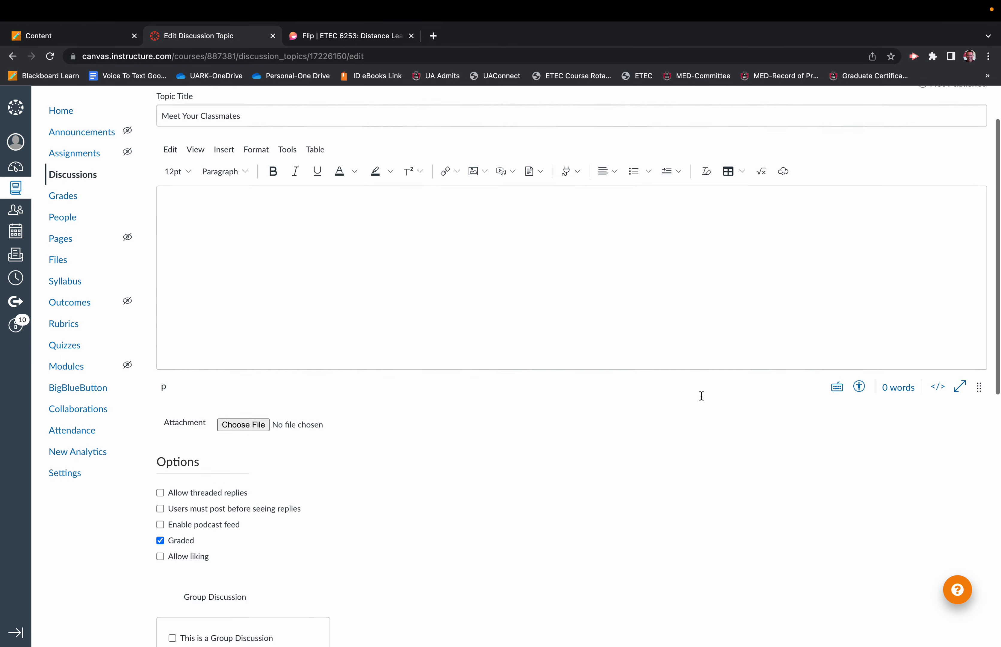
{"action": "scroll", "scroll_direction": "down", "scroll_amount": 3}
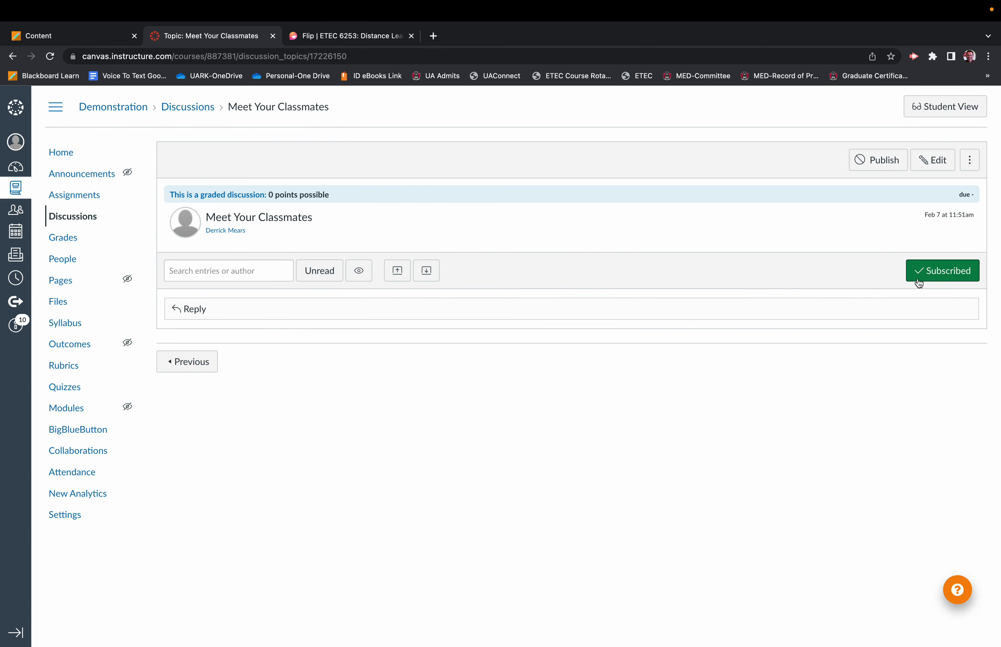
Publish the discussion and return to Modules, where it now shows as published with 0 pts
{"action": "left_click", "coordinate": [877, 160]}
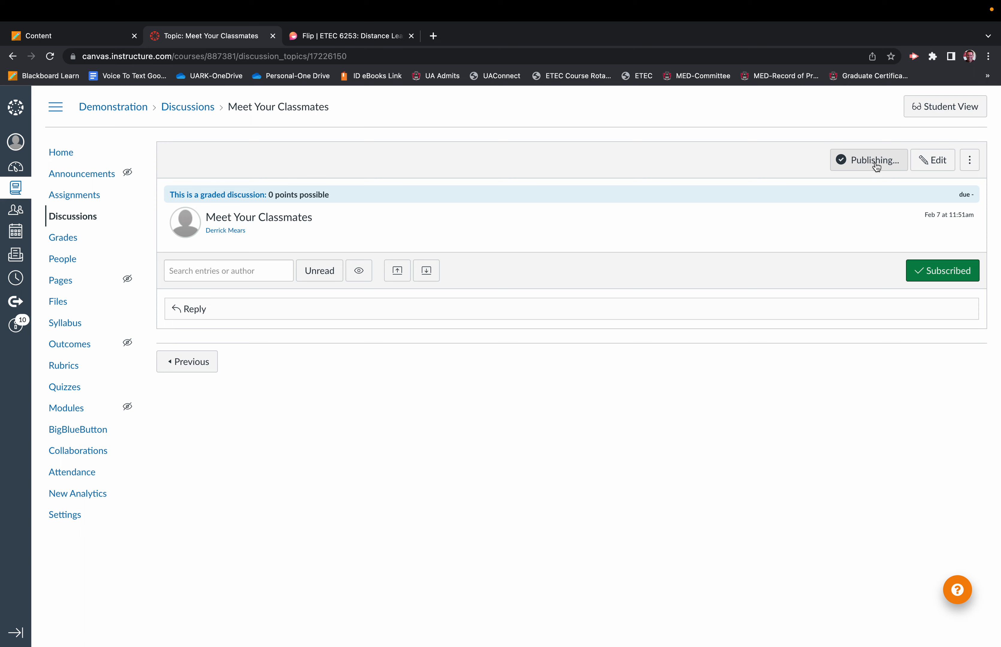
{"action": "left_click", "coordinate": [869, 160]}
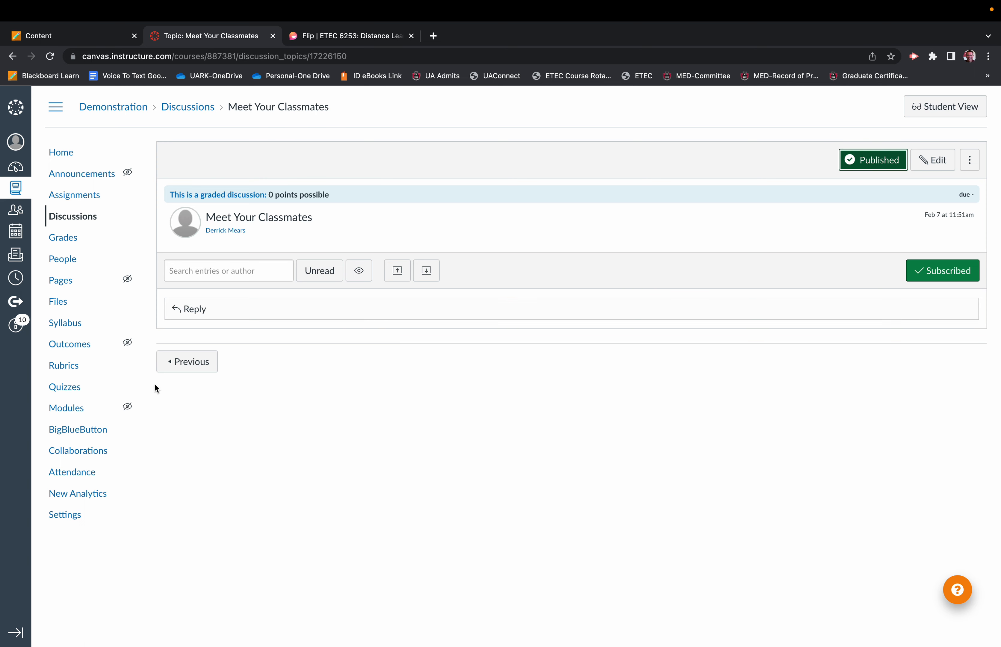
{"action": "left_click", "coordinate": [66, 408]}
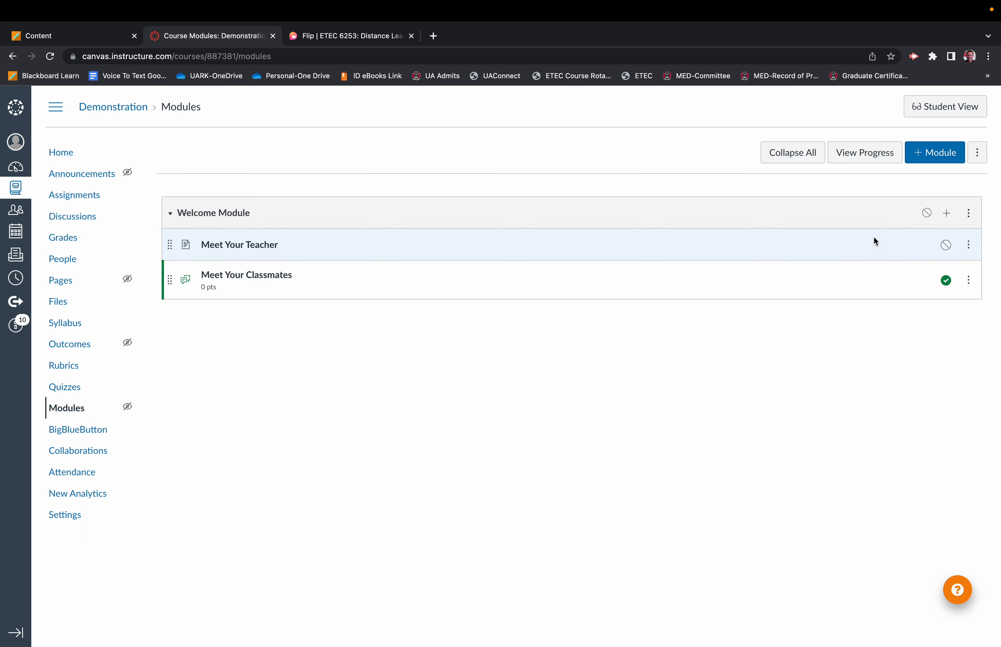
{"action": "mouse_move", "coordinate": [322, 330]}
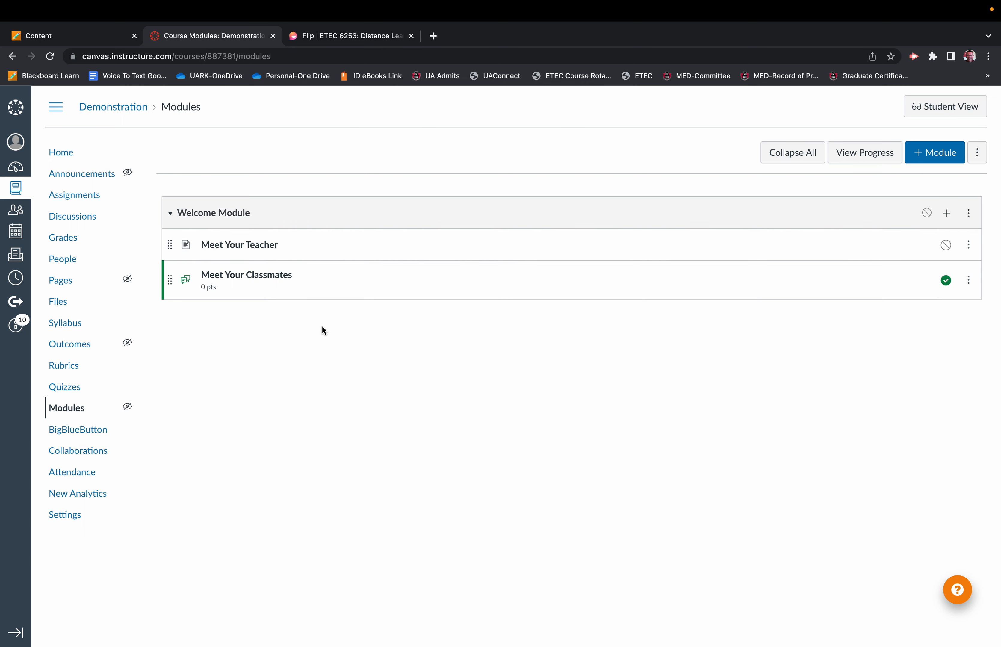
{"action": "mouse_move", "coordinate": [312, 339]}
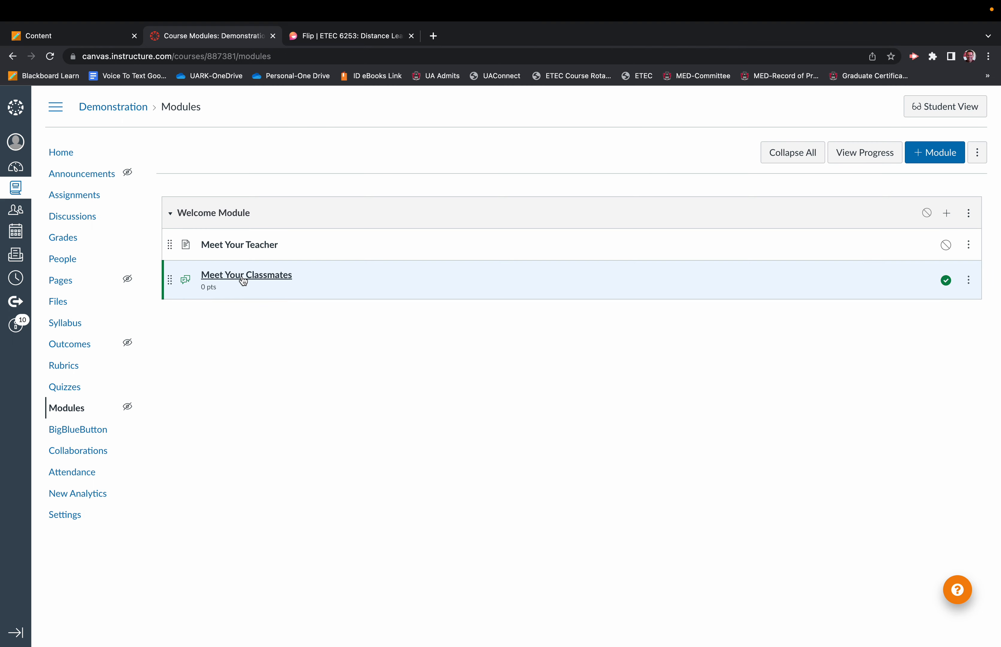
Reopen the discussion's edit page, then bring the Flip Introductory Vlog tab to the front
{"action": "left_click", "coordinate": [246, 274]}
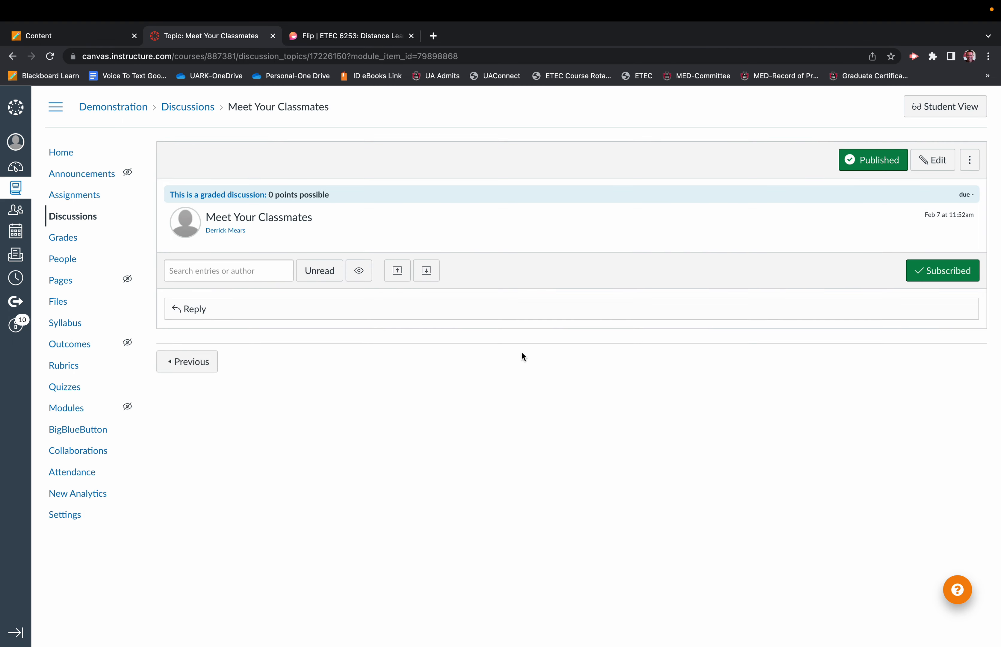
{"action": "left_click", "coordinate": [932, 160]}
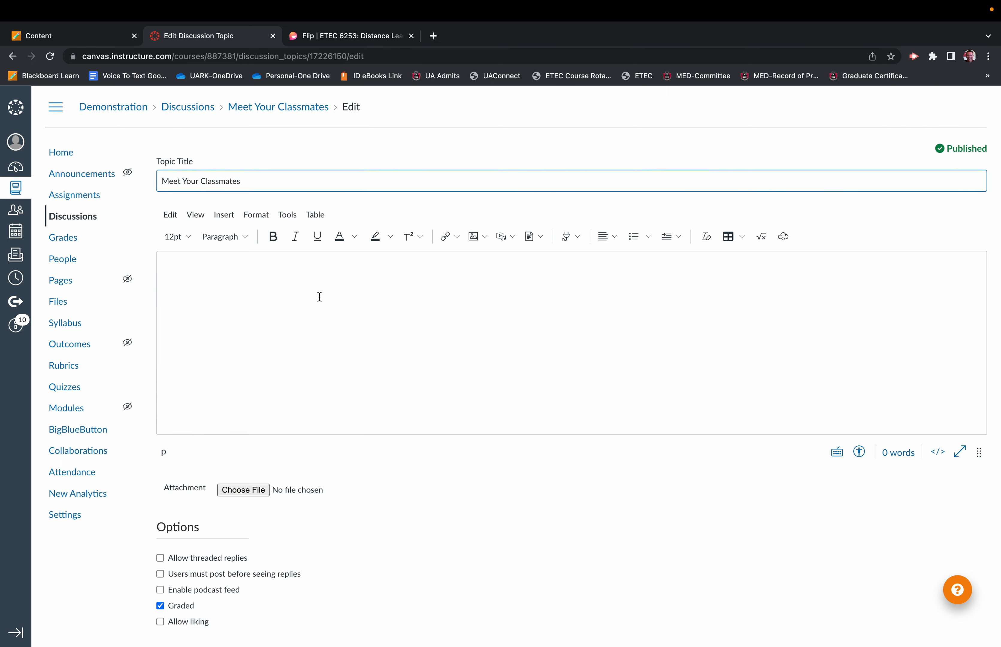
{"action": "mouse_move", "coordinate": [310, 299]}
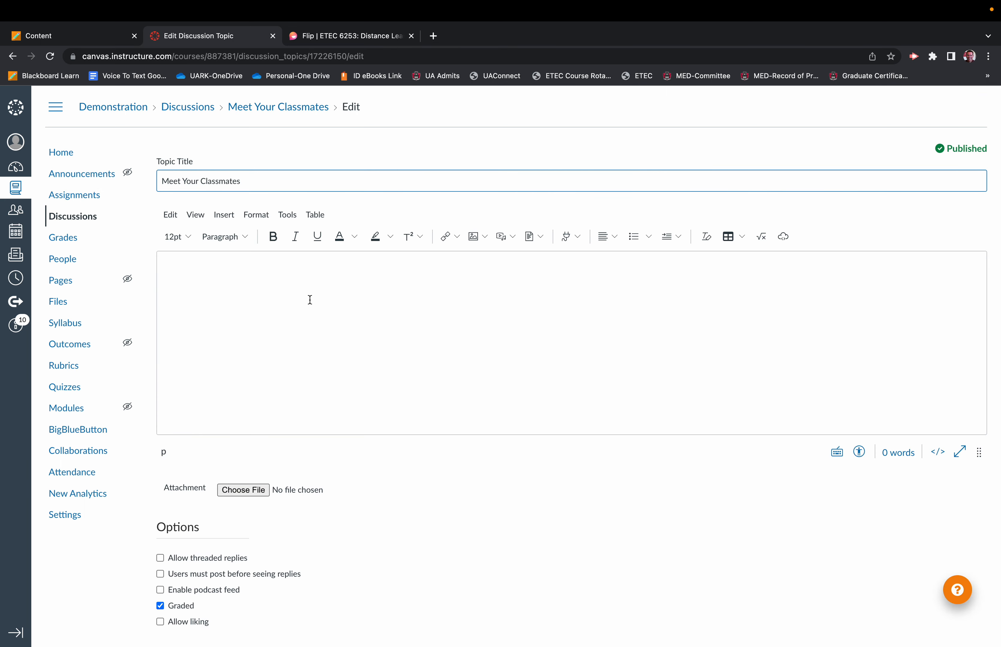
{"action": "left_click", "coordinate": [350, 35]}
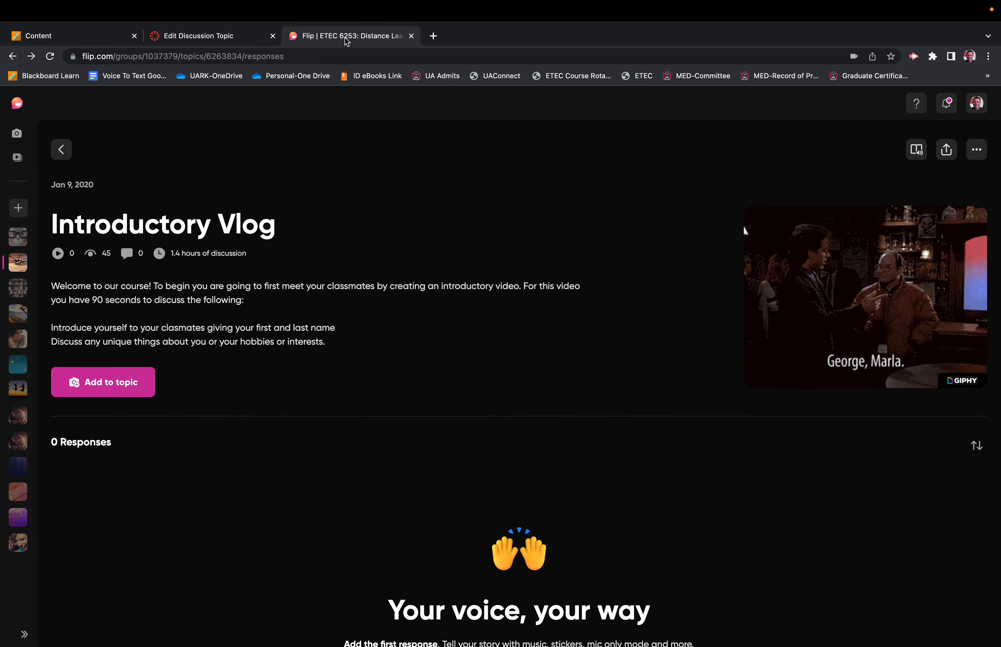
{"action": "mouse_move", "coordinate": [206, 437]}
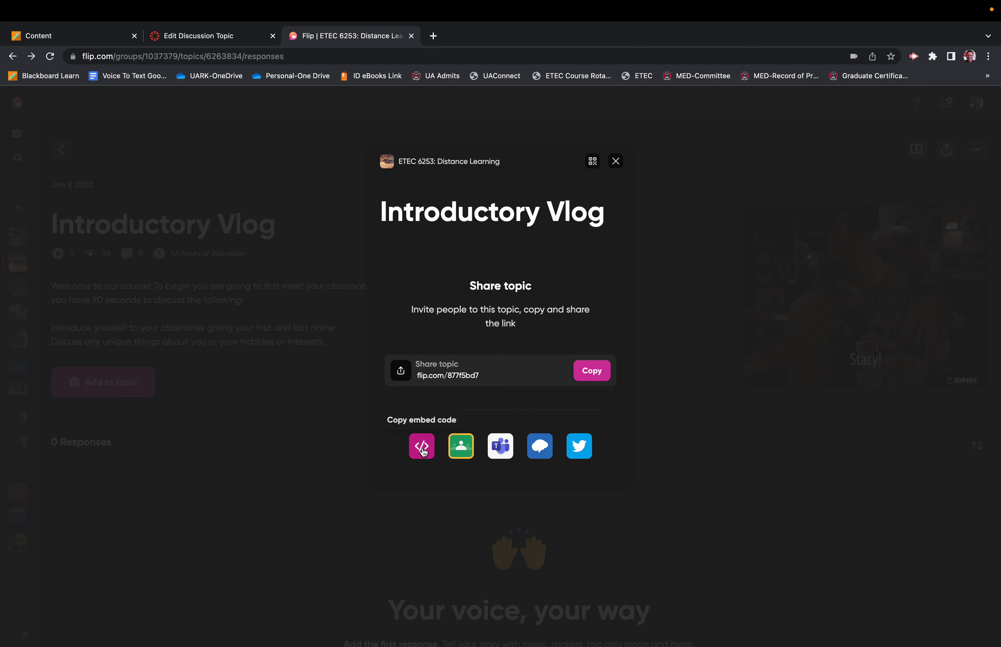
Copy the Introductory Vlog embed code from Flip's Share dialog and return to the Canvas editor
{"action": "left_click", "coordinate": [421, 446]}
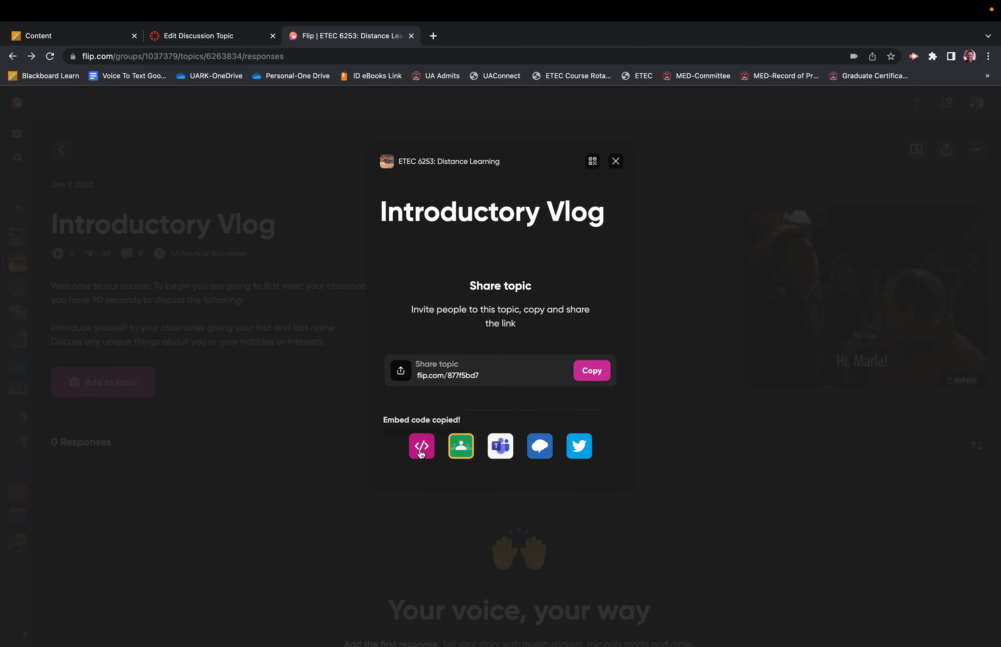
{"action": "left_click", "coordinate": [210, 36]}
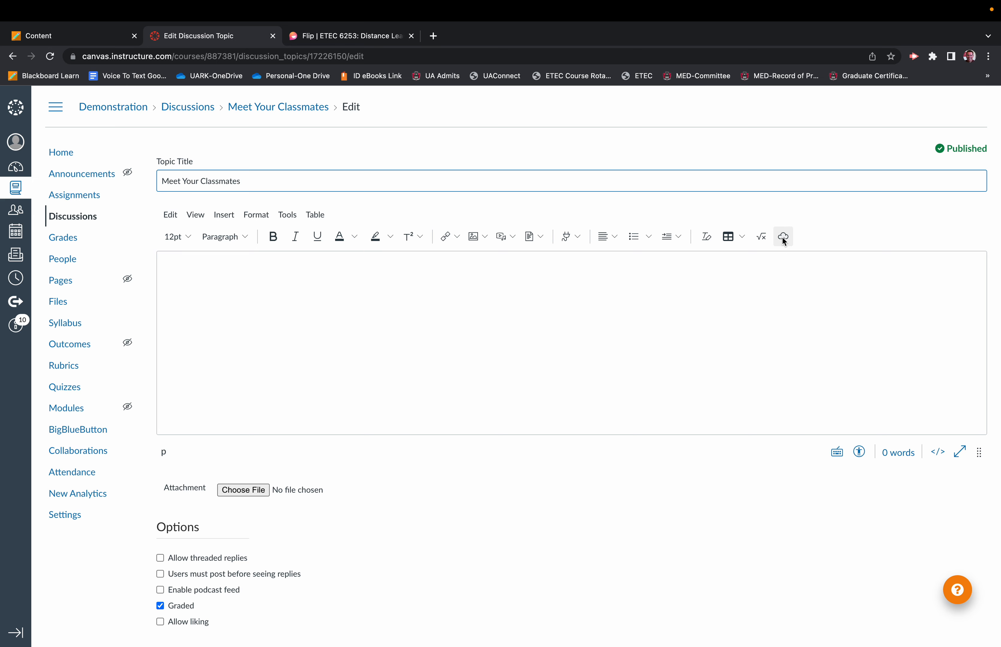
Embed the copied Flip code into the discussion body via the editor's Embed tool
{"action": "left_click", "coordinate": [783, 236]}
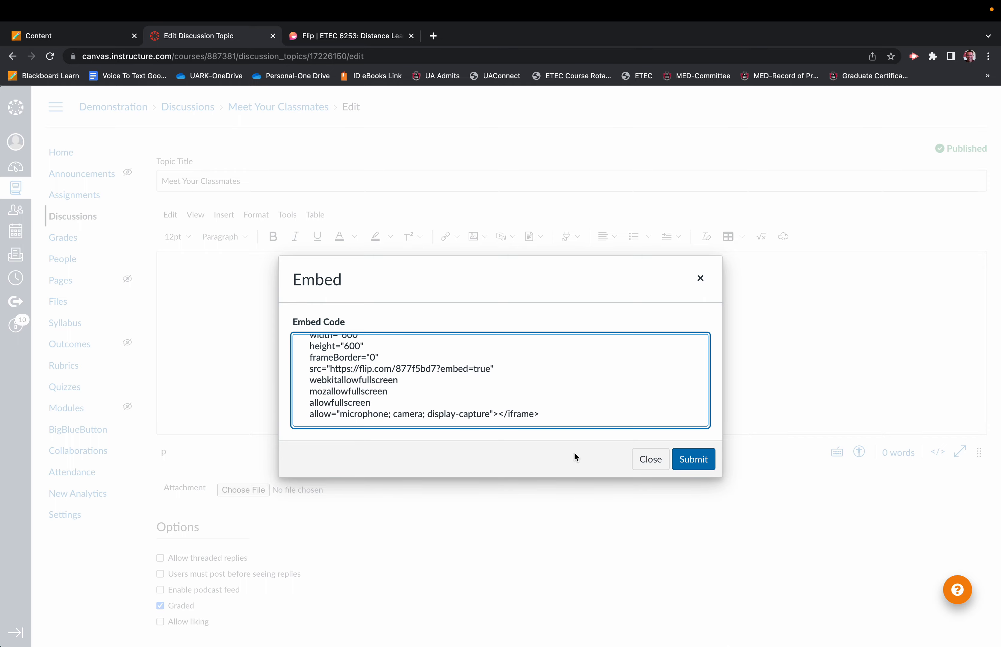
{"action": "left_click", "coordinate": [692, 459]}
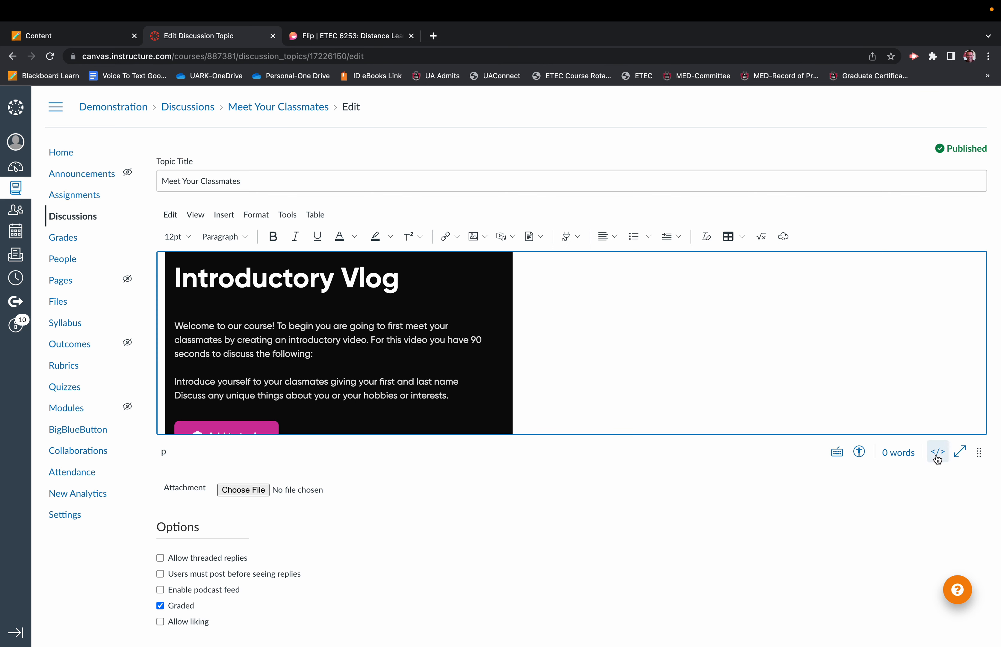
{"action": "mouse_move", "coordinate": [936, 452]}
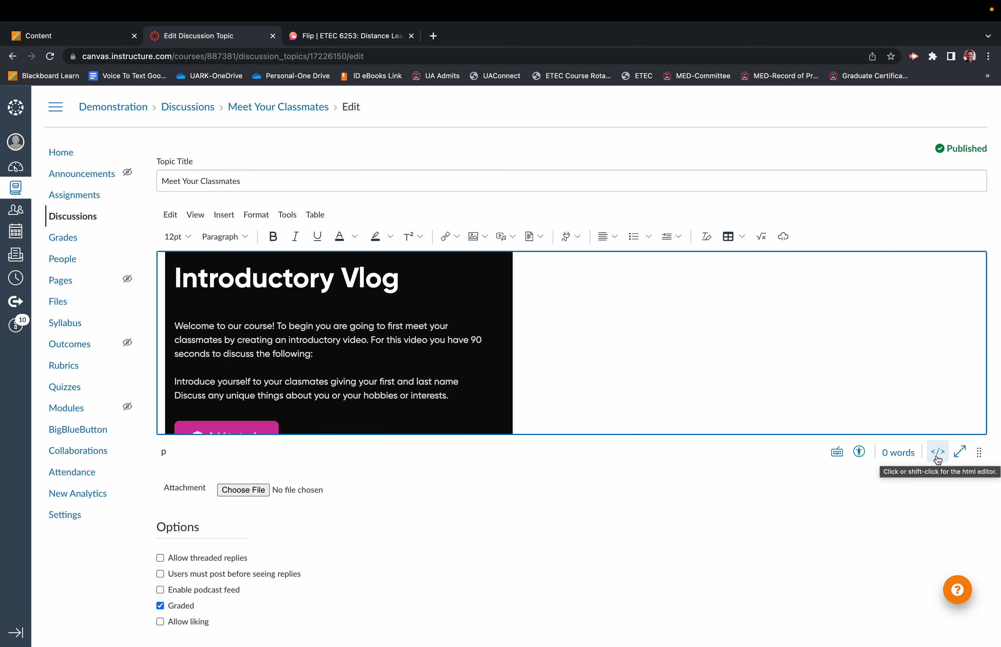
In the HTML source, change the iframe width from 600 to 1600 so the embed fills the body
{"action": "left_click", "coordinate": [936, 452]}
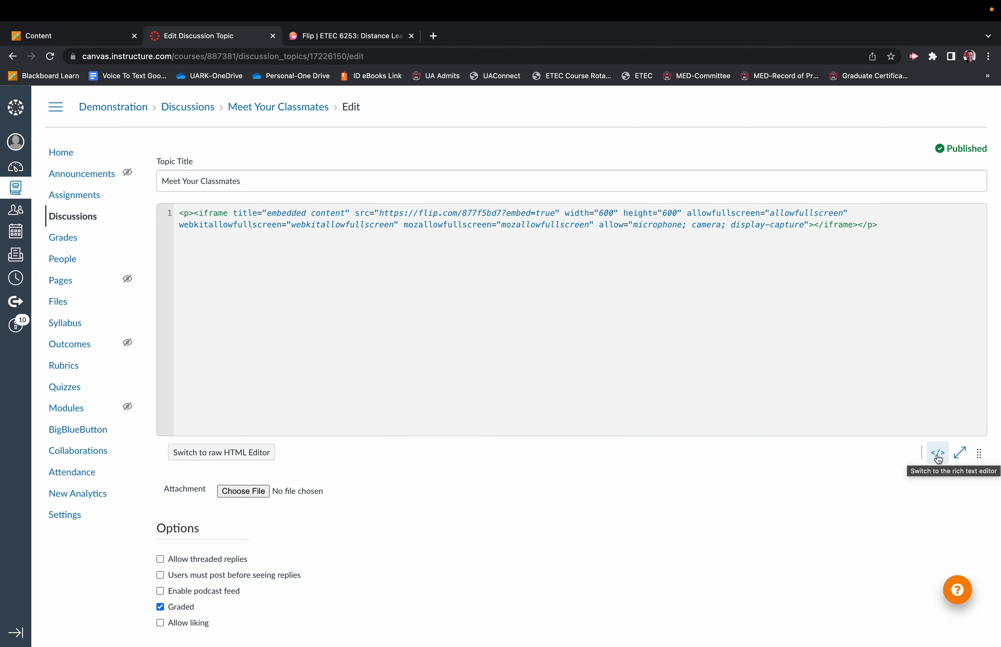
{"action": "mouse_move", "coordinate": [655, 278]}
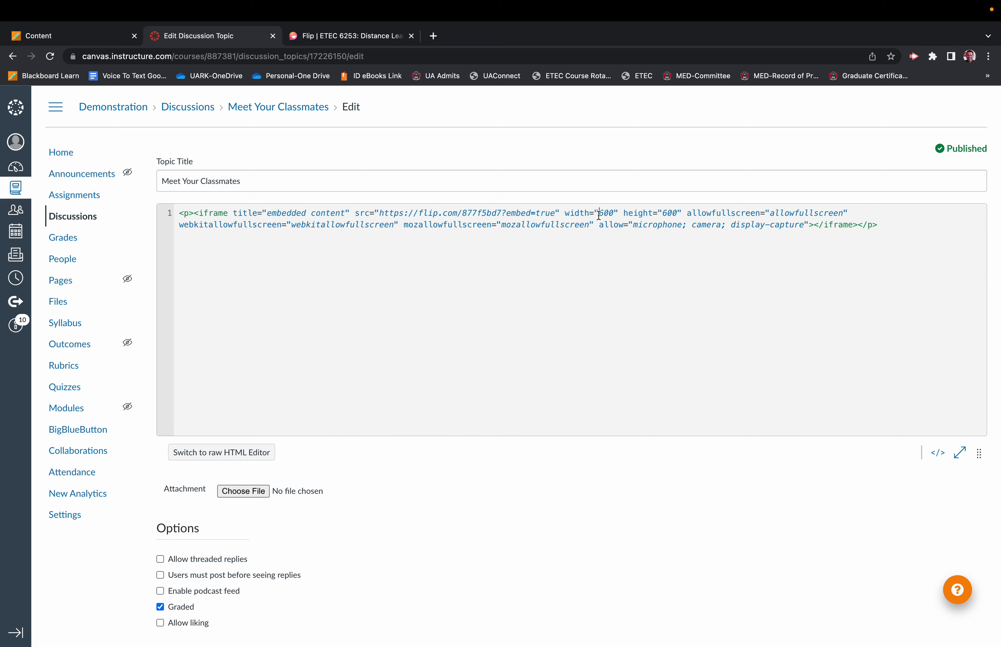
{"action": "type", "text": "1600"}
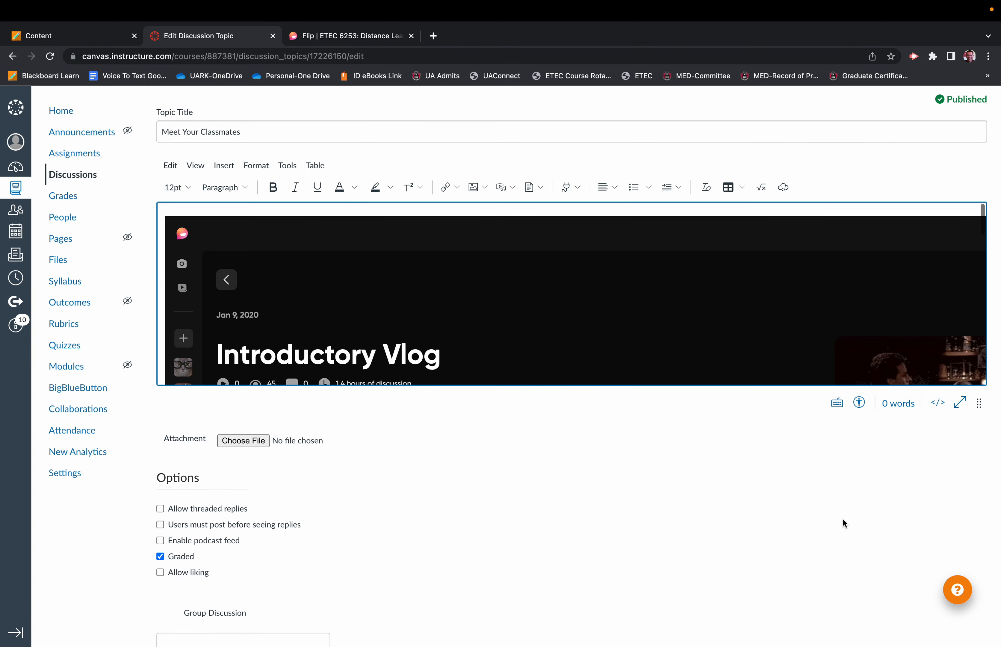
Save the discussion and start an Add to topic response inside the embedded Flip frame
{"action": "scroll", "scroll_direction": "down", "scroll_amount": 3}
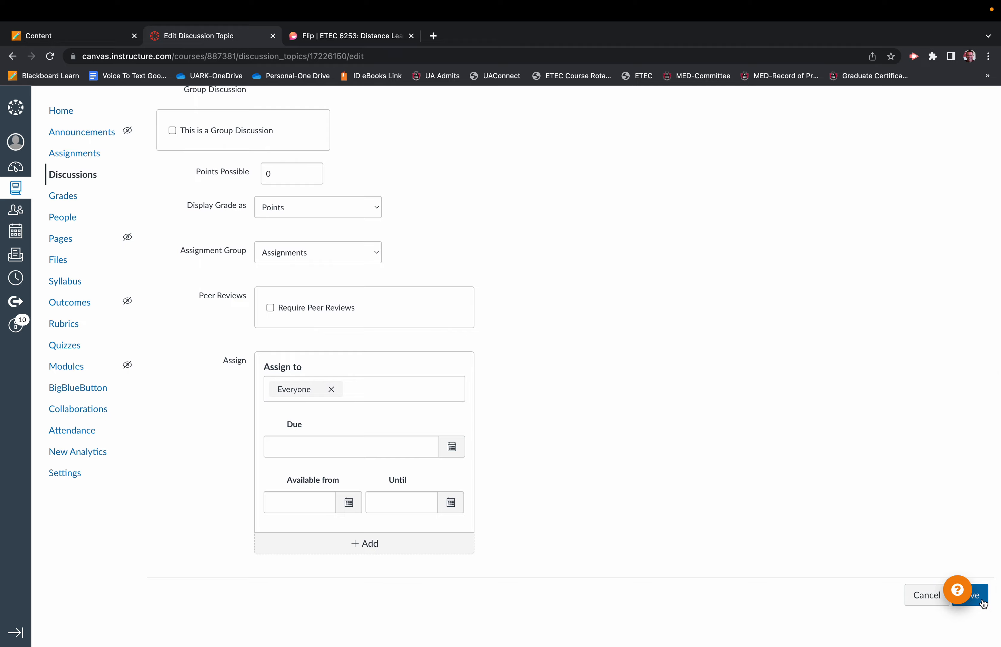
{"action": "left_click", "coordinate": [967, 595]}
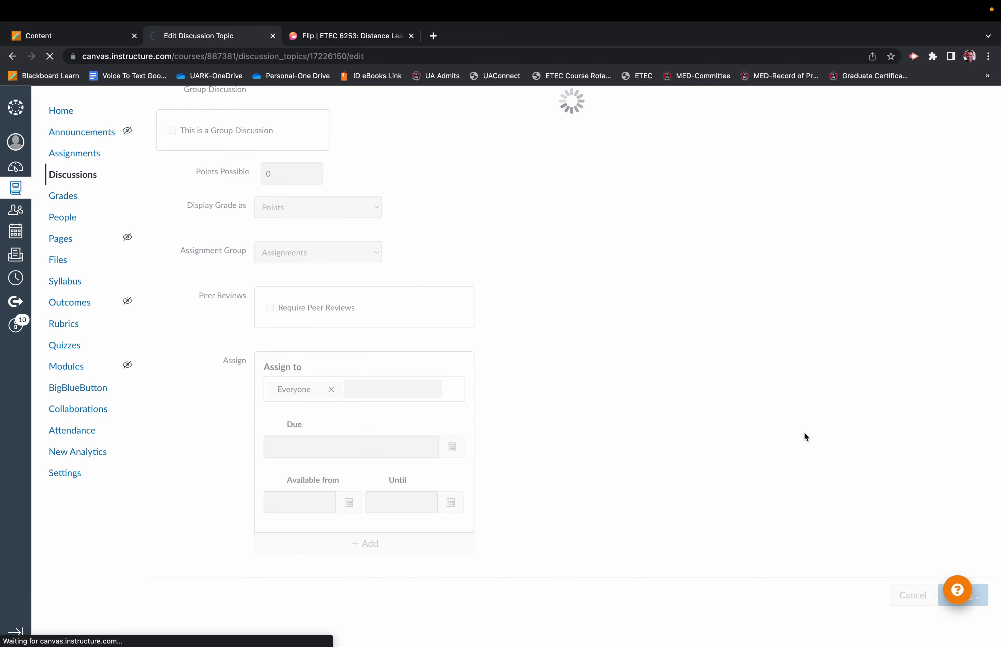
{"action": "left_click", "coordinate": [965, 594]}
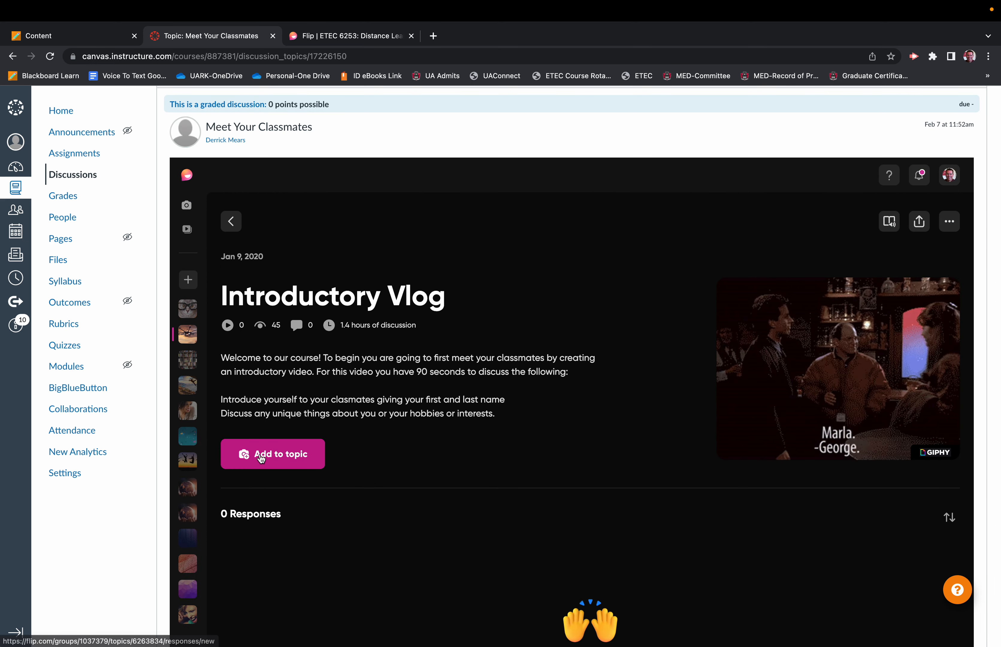
{"action": "left_click", "coordinate": [272, 454]}
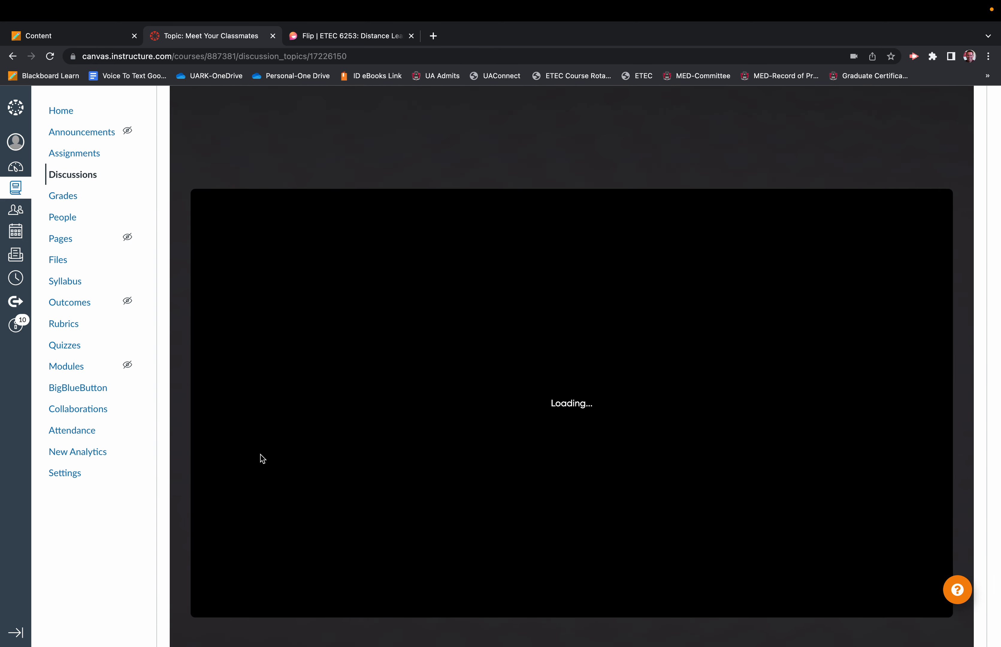